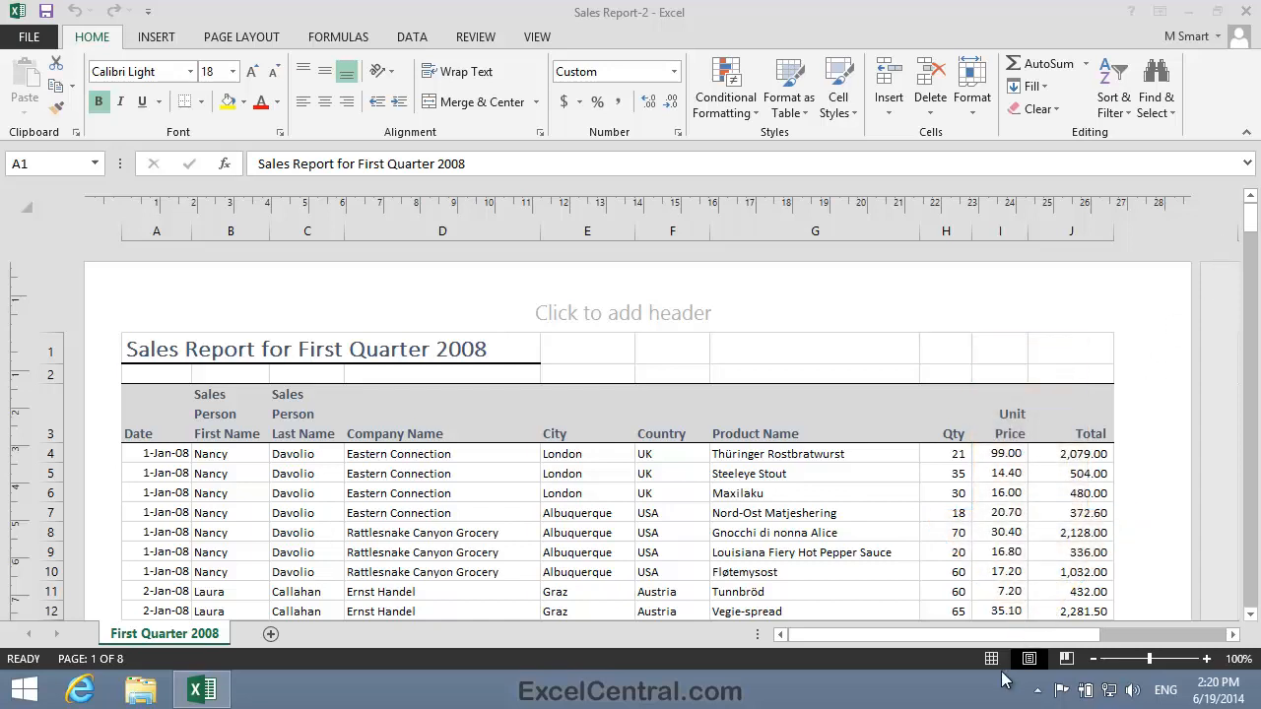
- Toggle to Normal view and back to Page Layout, then show the margin presets
left_click(991, 659)
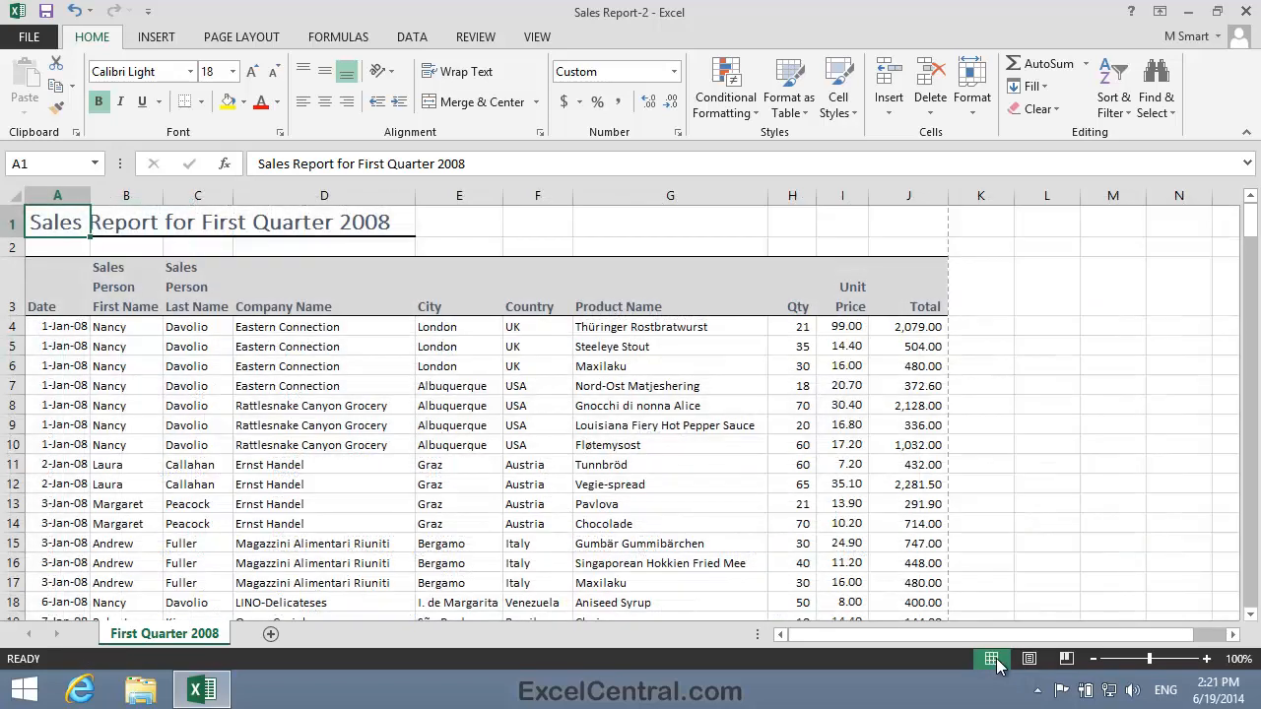
left_click(991, 658)
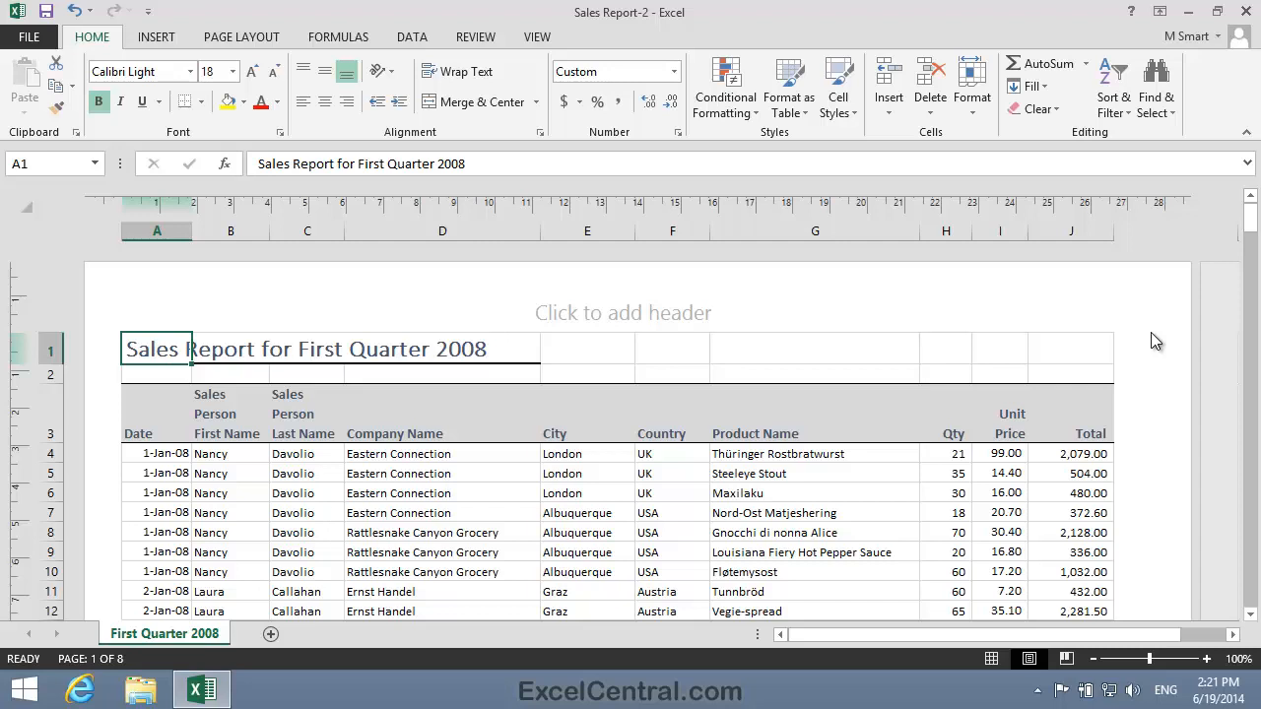
mouse_move(125, 202)
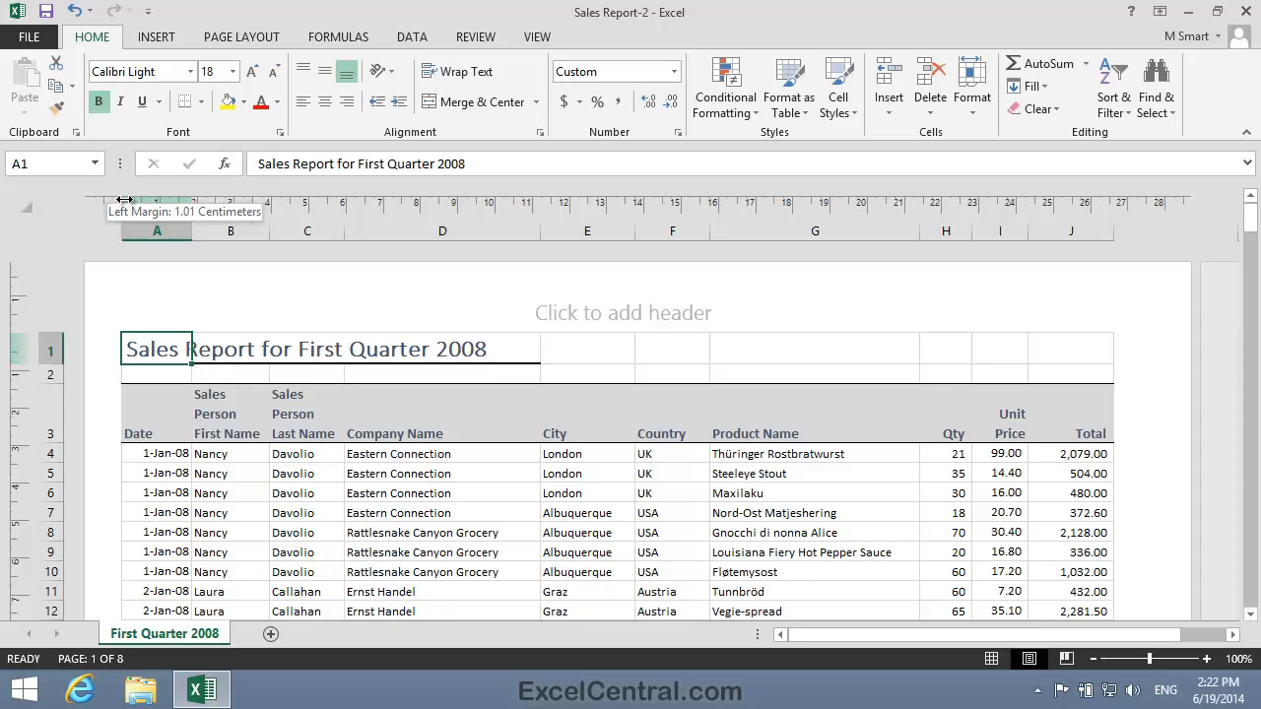
left_click(241, 36)
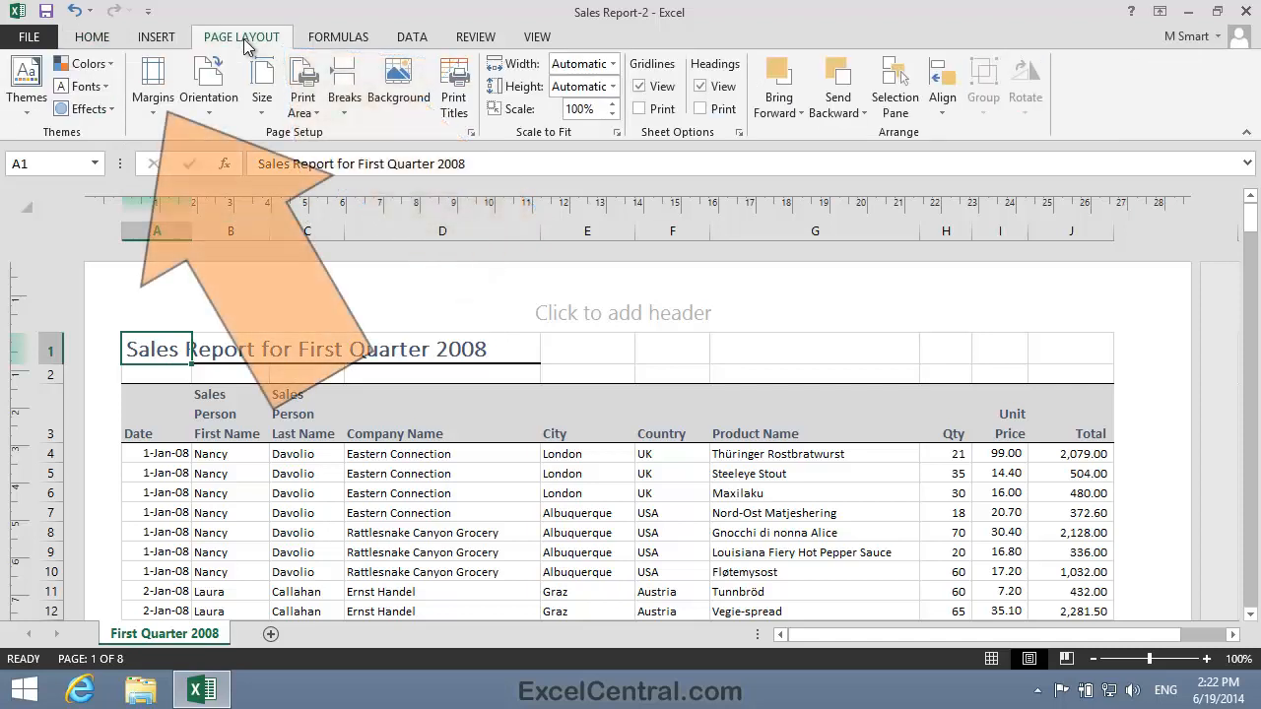
left_click(152, 83)
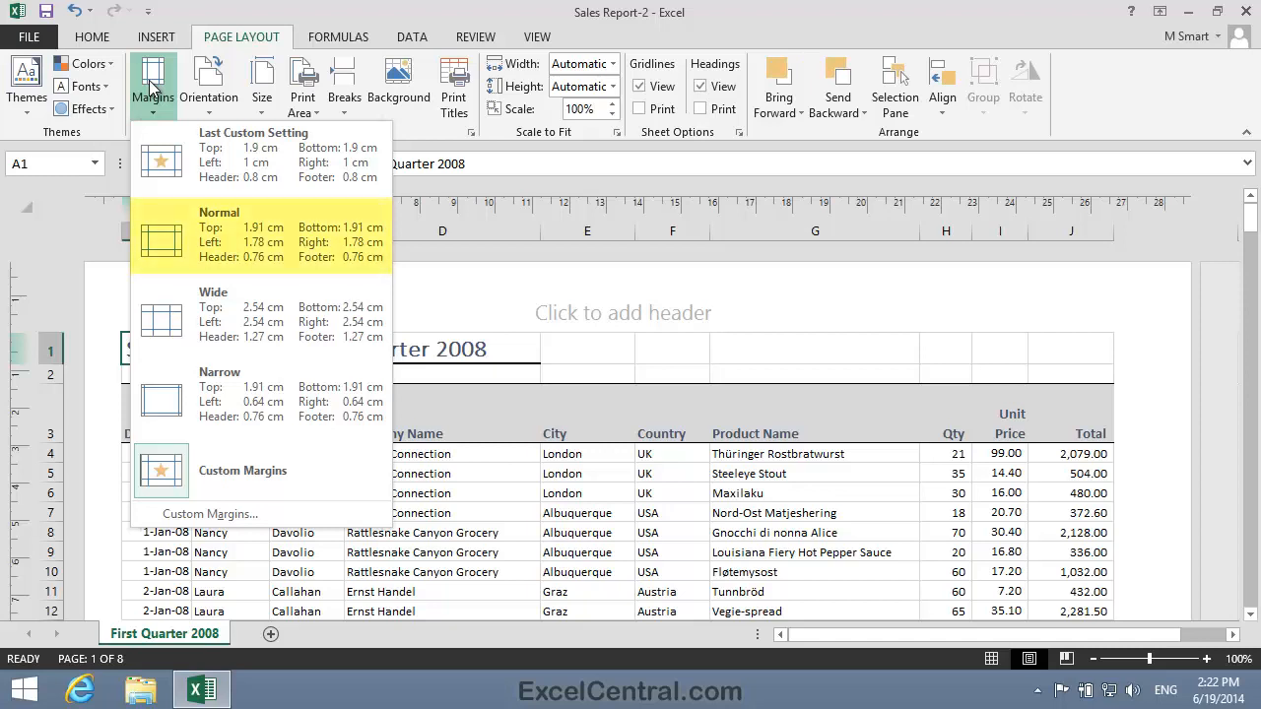
mouse_move(261, 315)
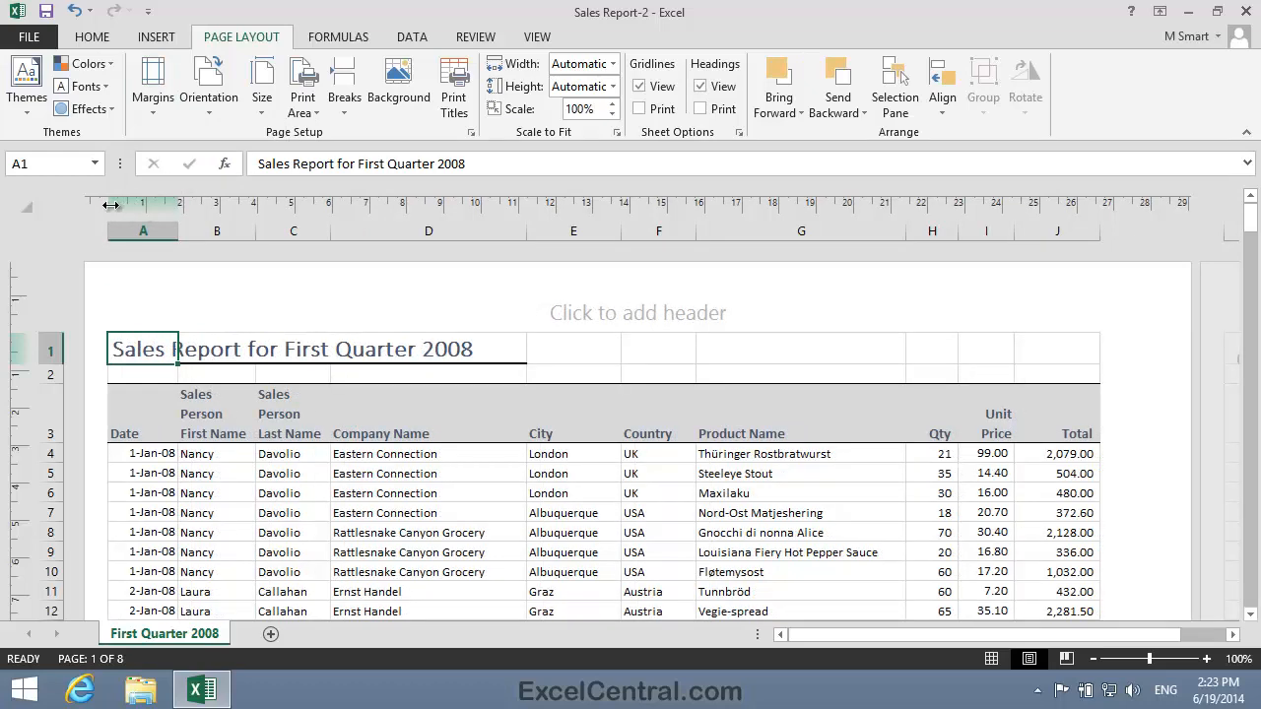
mouse_move(112, 205)
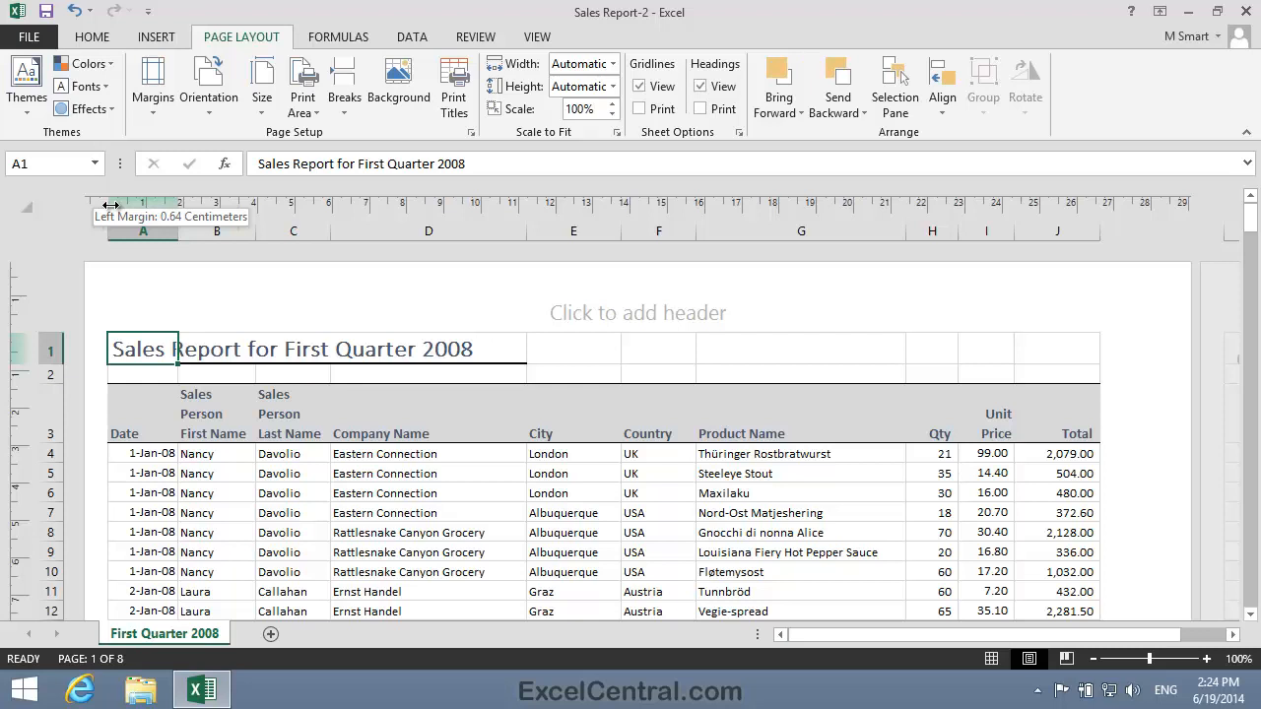
mouse_move(266, 37)
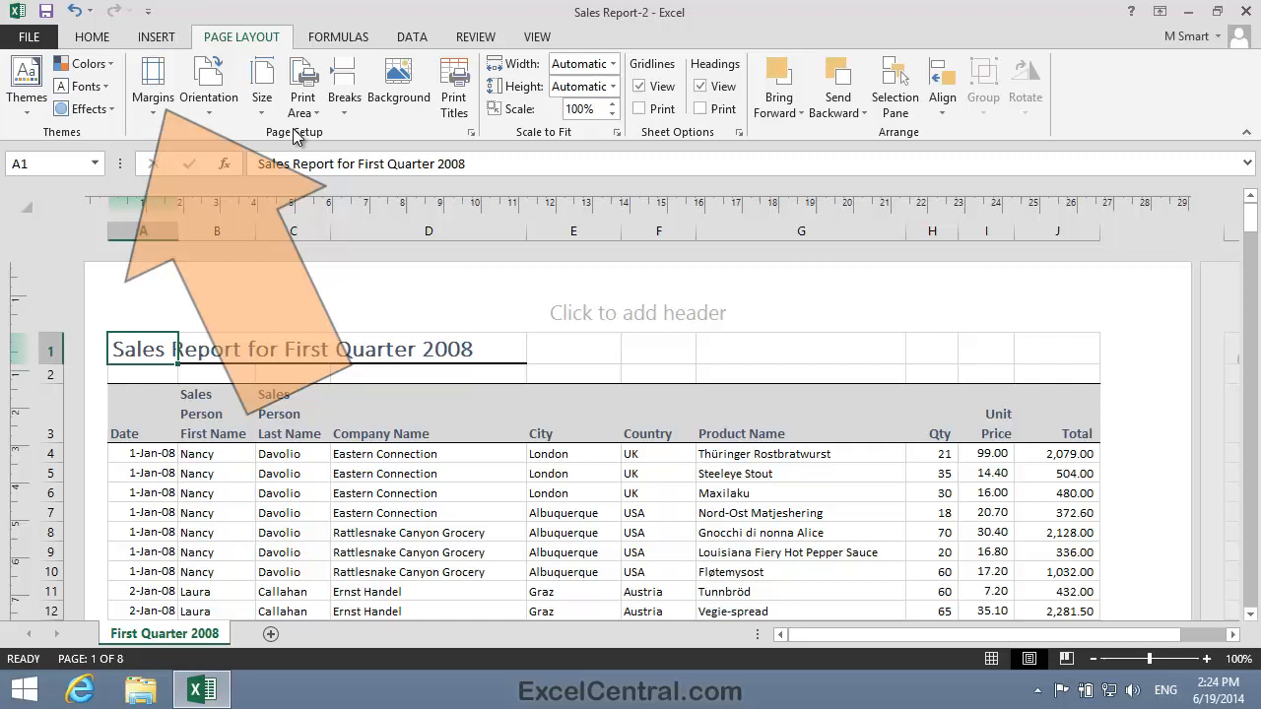
- Reopen the Margins gallery, with Narrow (0.64 cm left) as the current preset
left_click(153, 83)
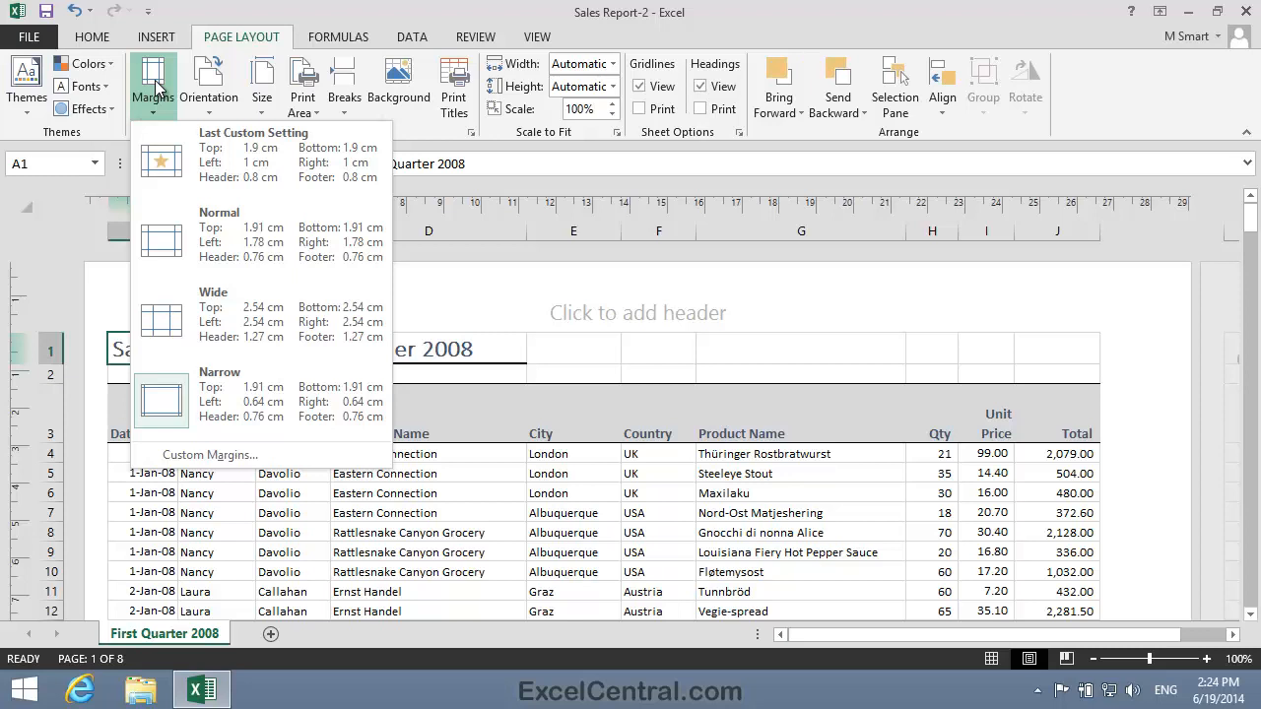
mouse_move(259, 235)
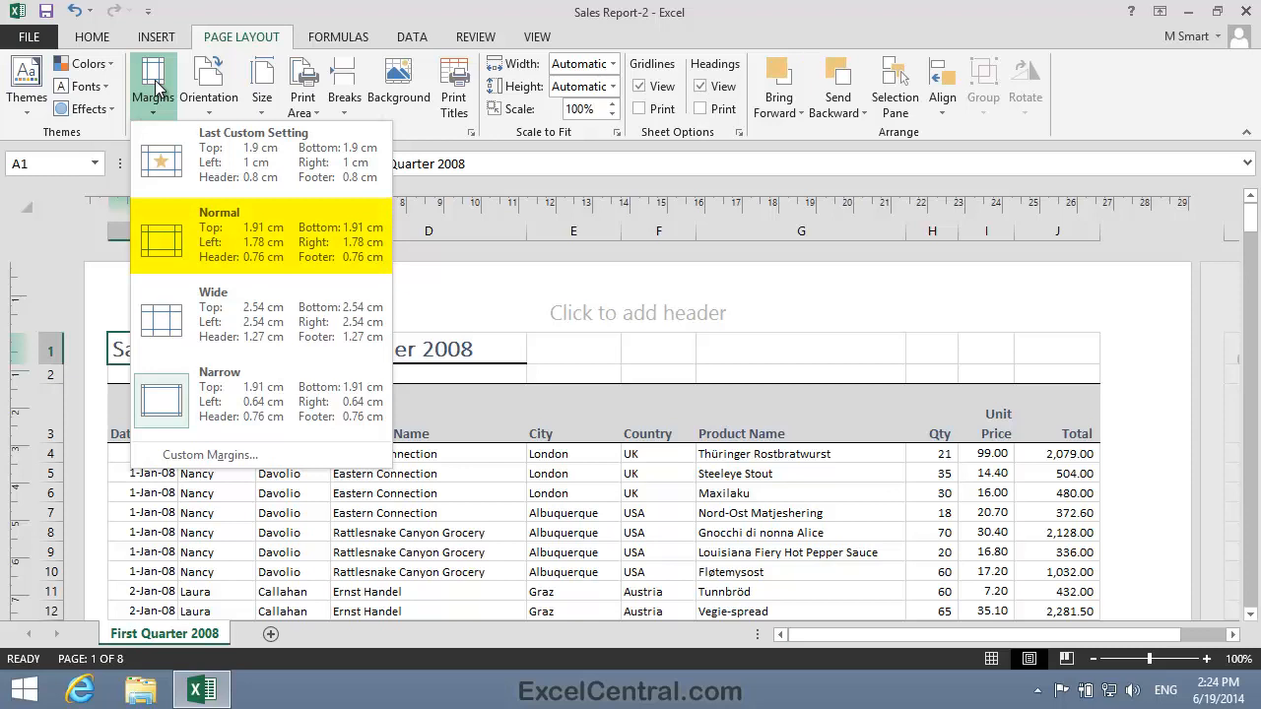
mouse_move(260, 313)
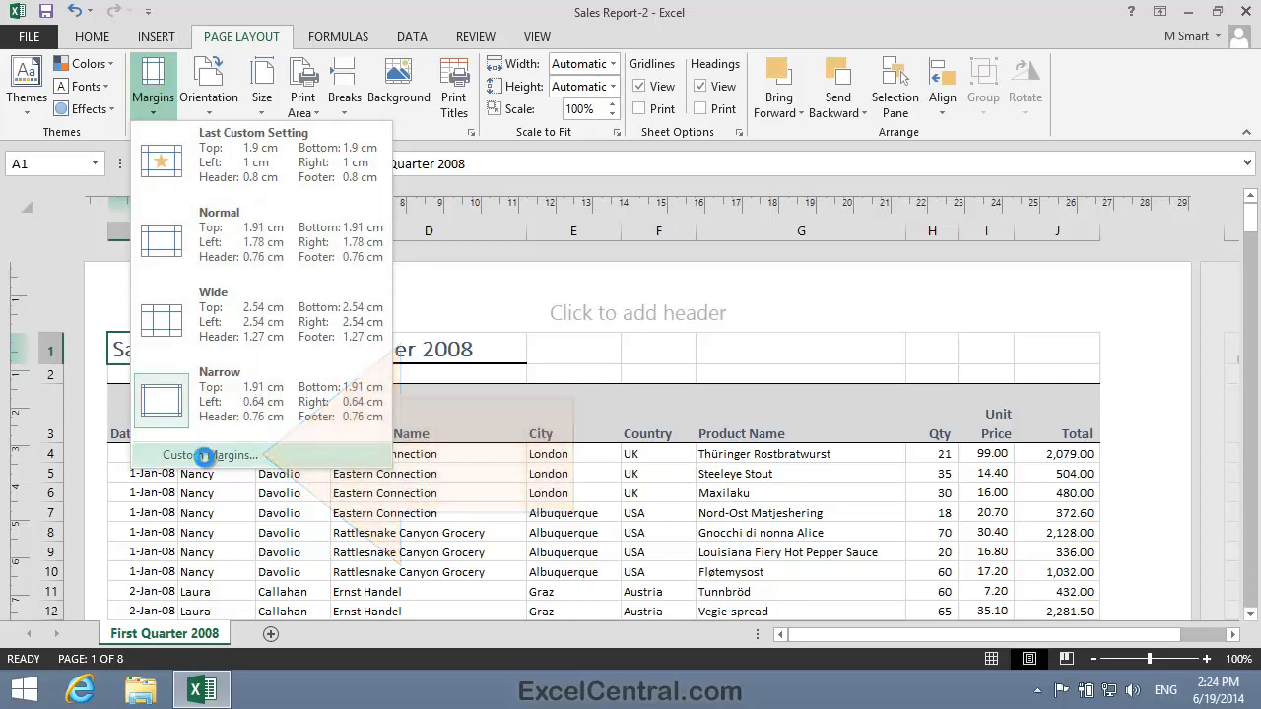
- In Custom Margins, set Left and Right margins to 1.0 cm and apply
left_click(206, 455)
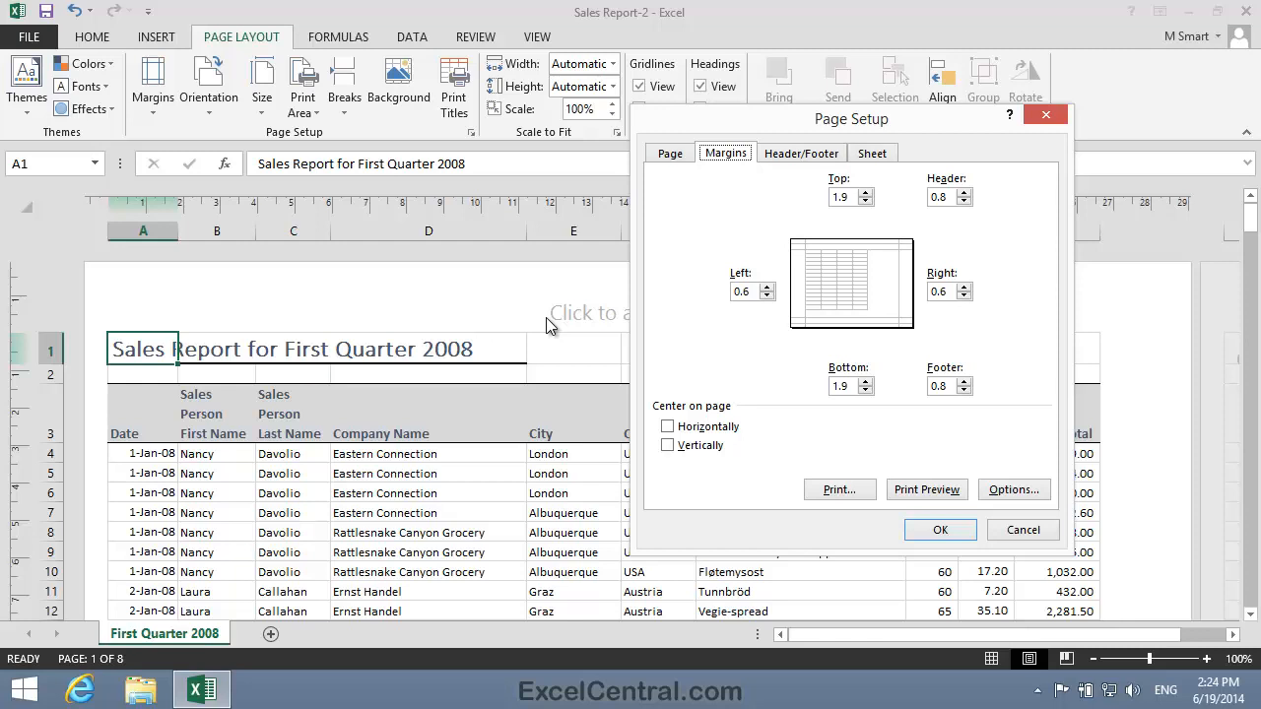
mouse_move(729, 389)
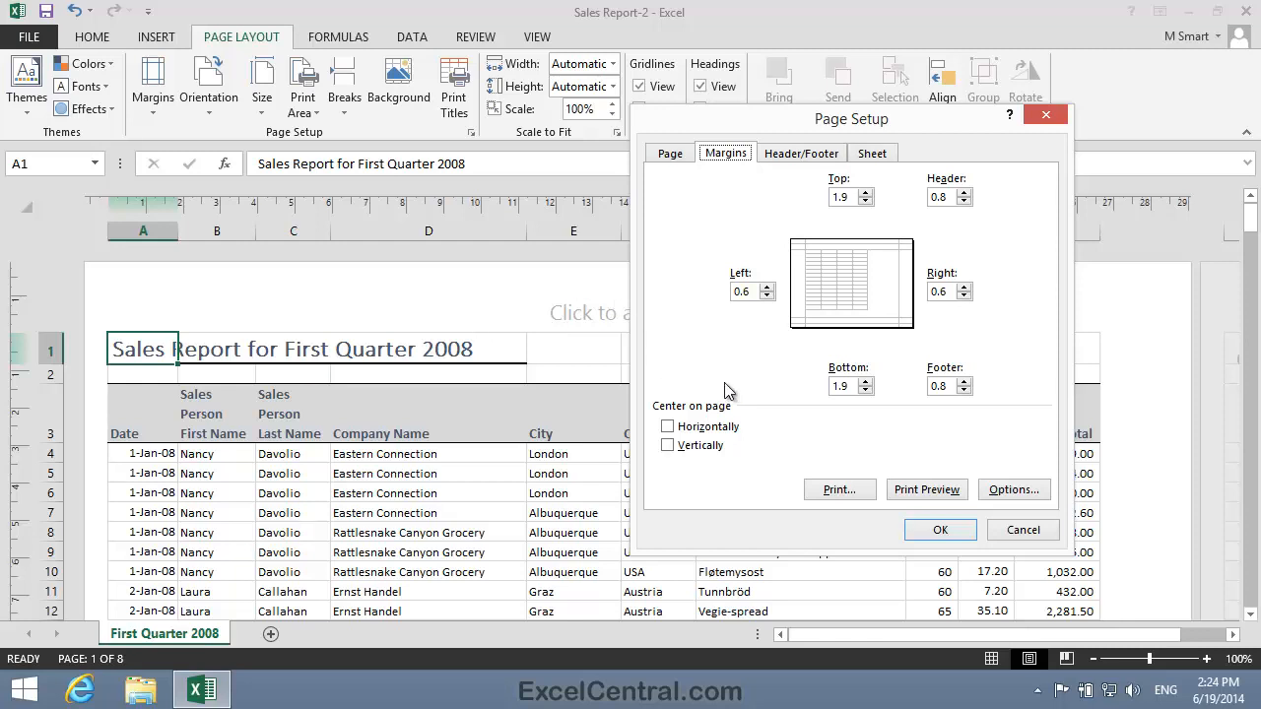
triple_click(741, 291)
type("1")
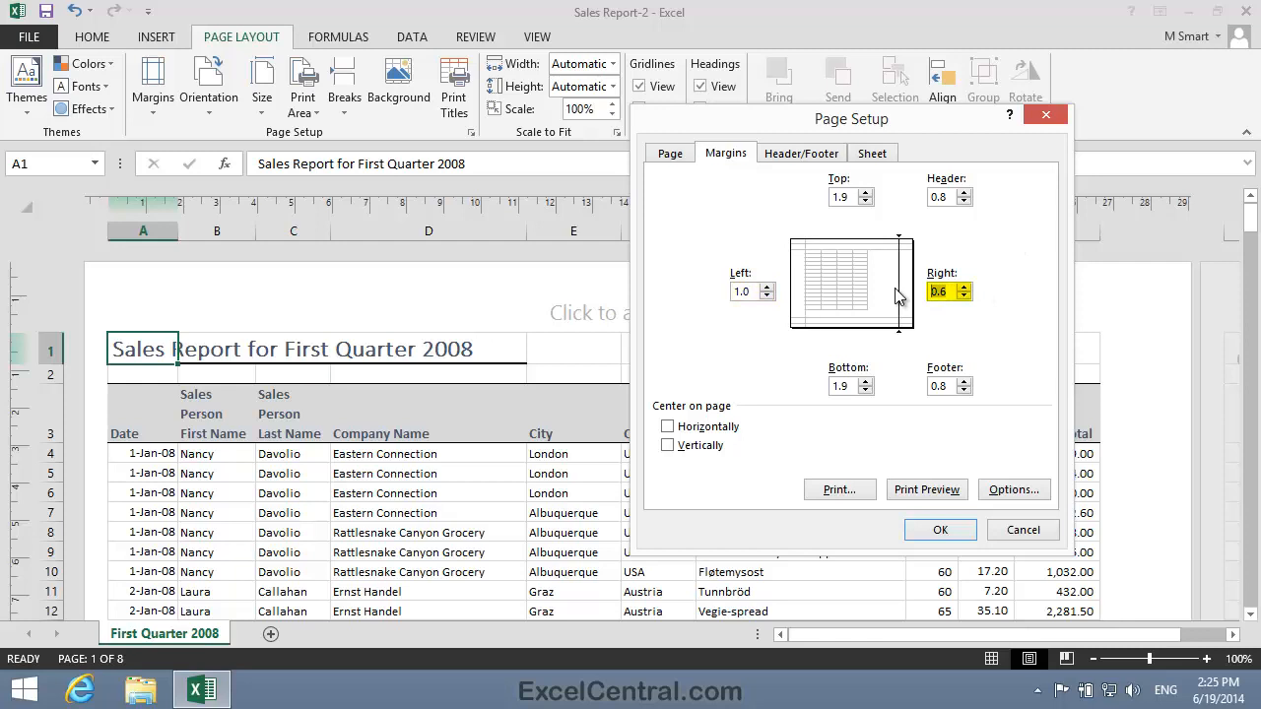
left_click(965, 286)
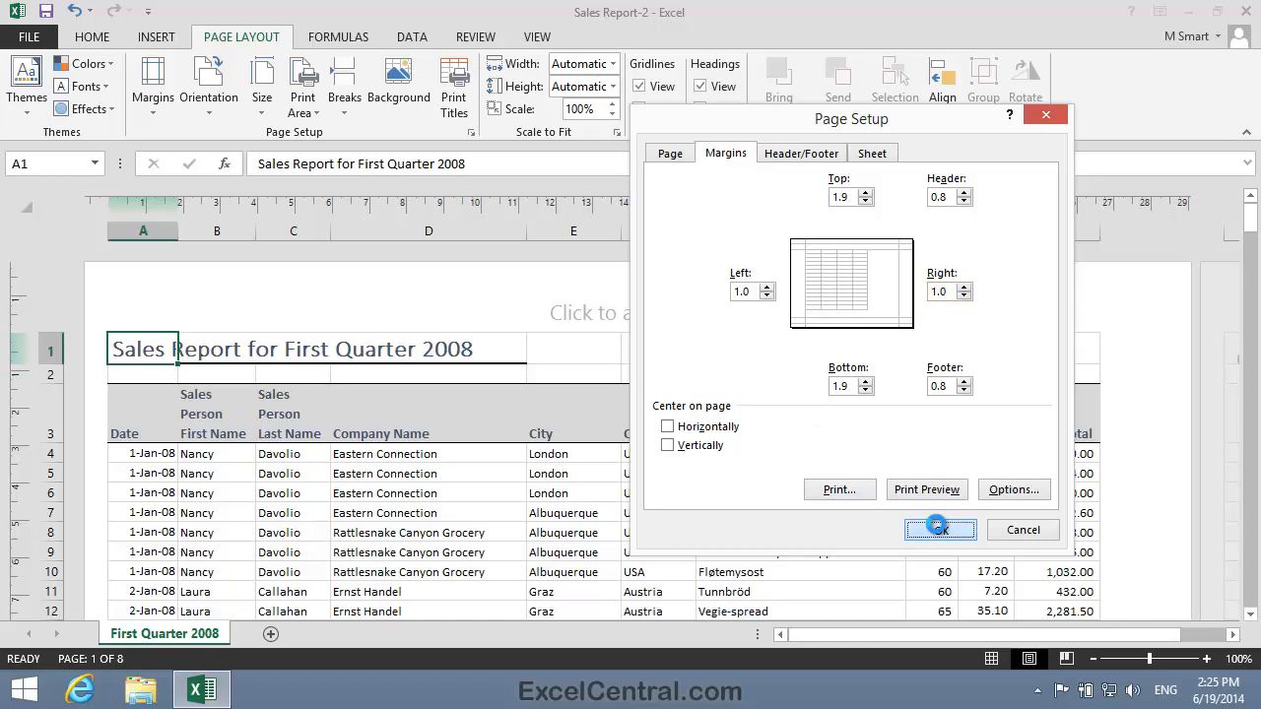
left_click(940, 529)
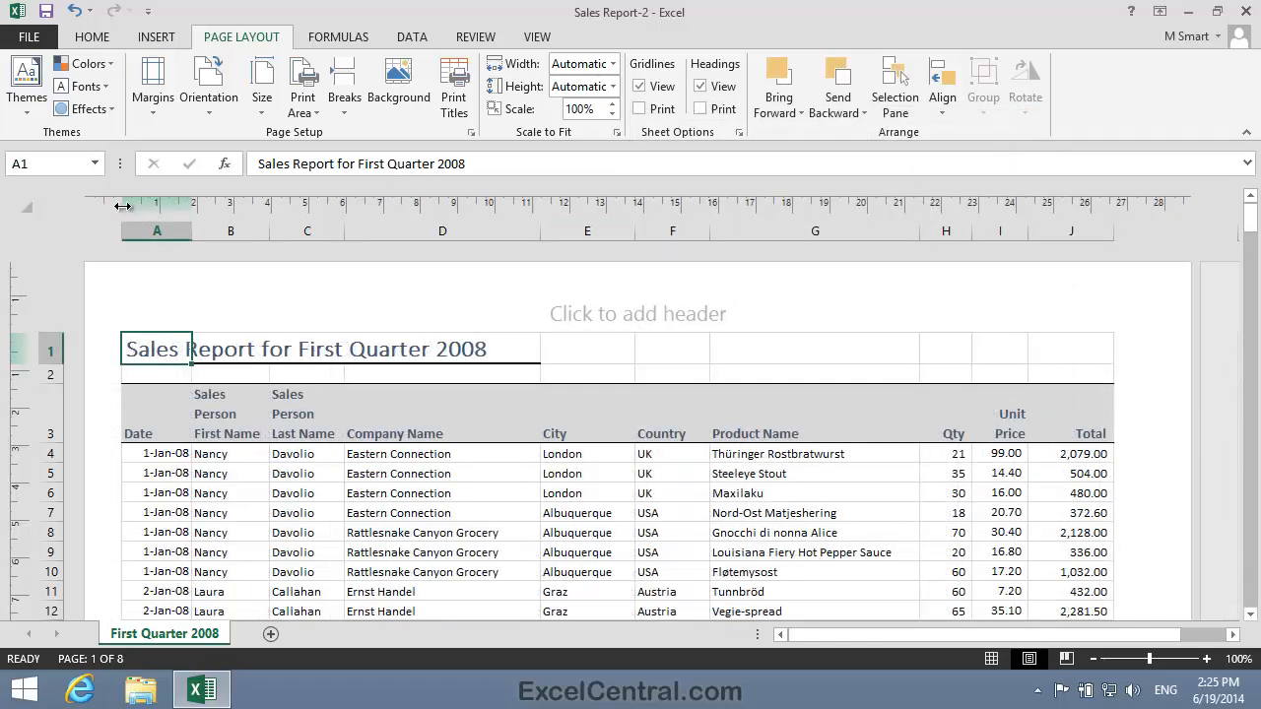
mouse_move(122, 204)
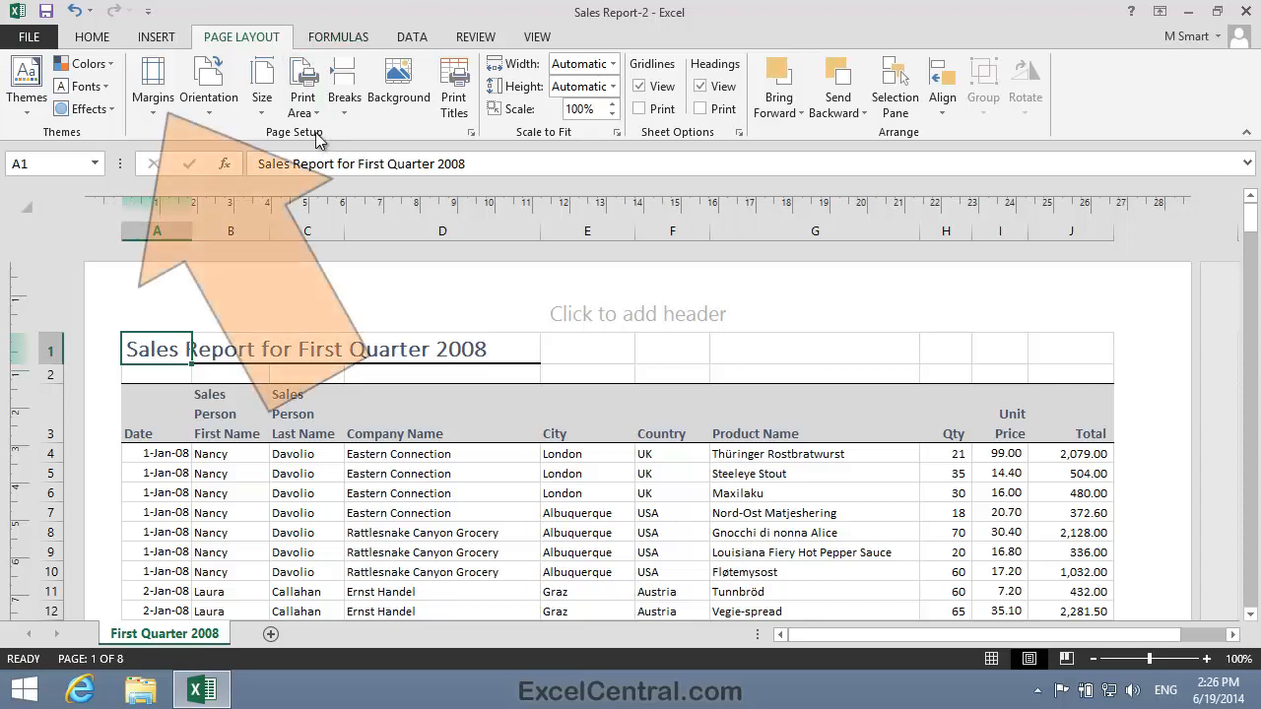
- In Custom Margins, tick Center on page Horizontally, leaving Vertically unticked
left_click(153, 84)
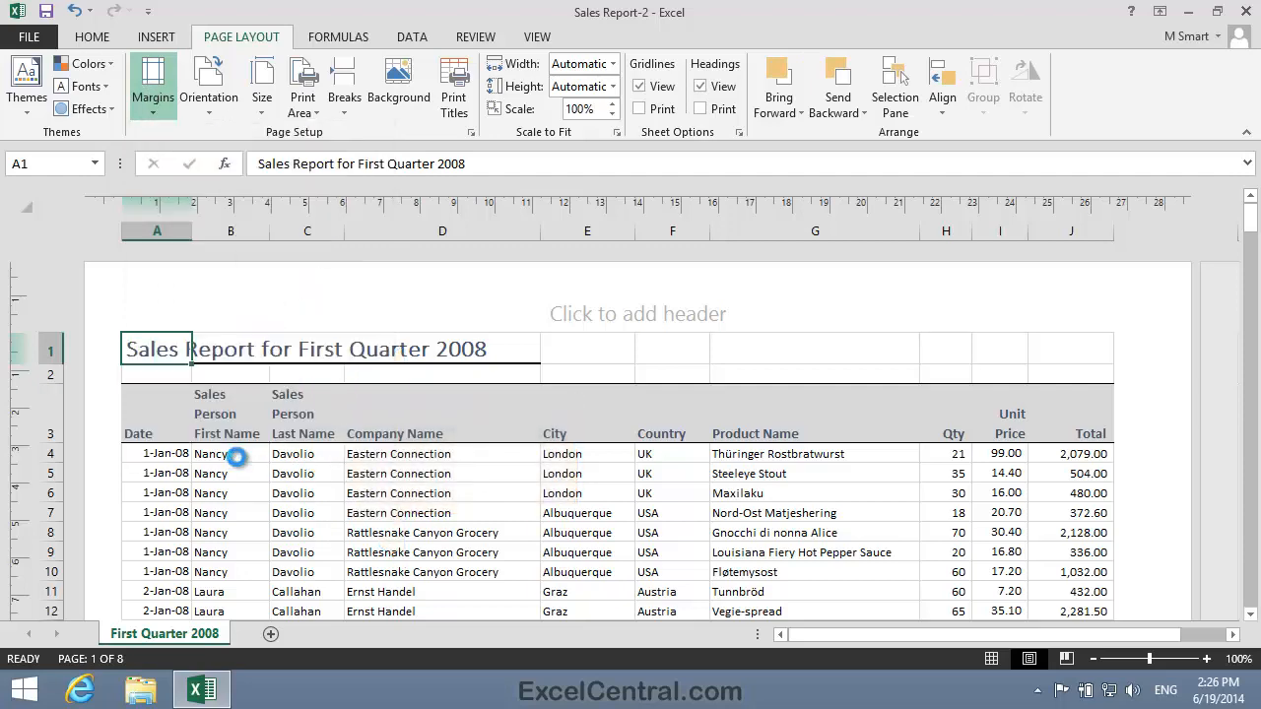
left_click(153, 88)
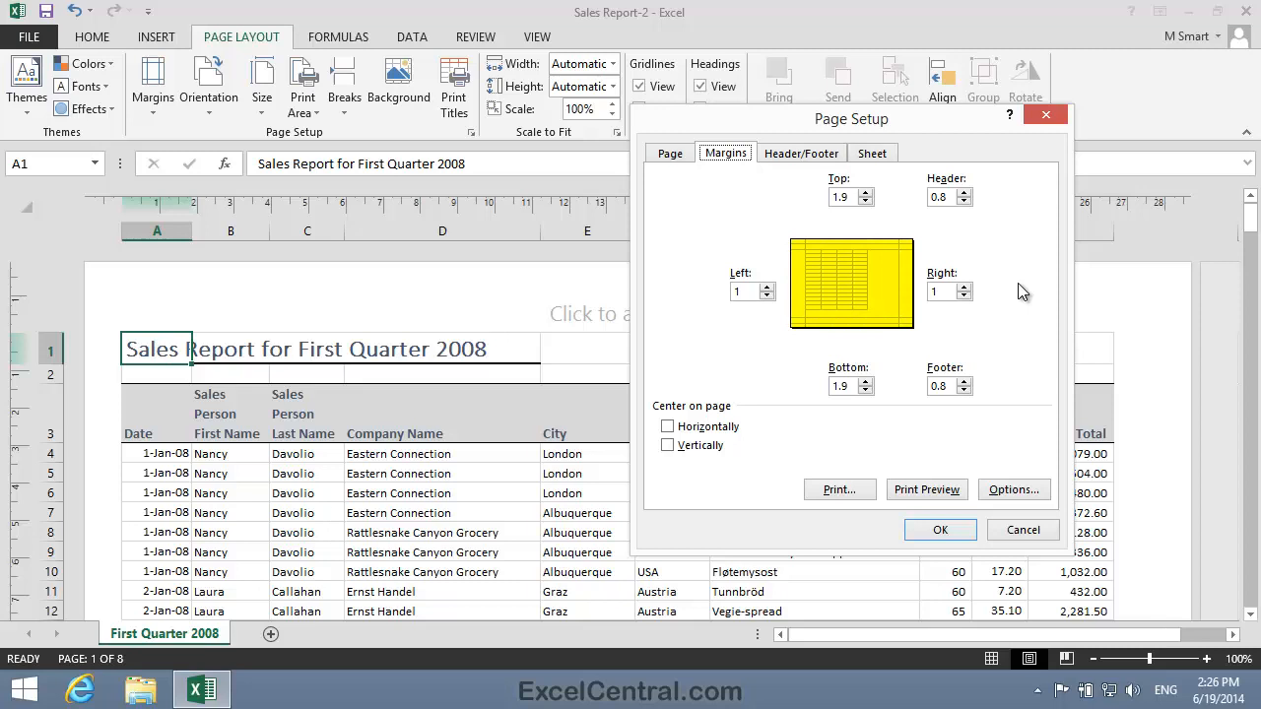
mouse_move(918, 419)
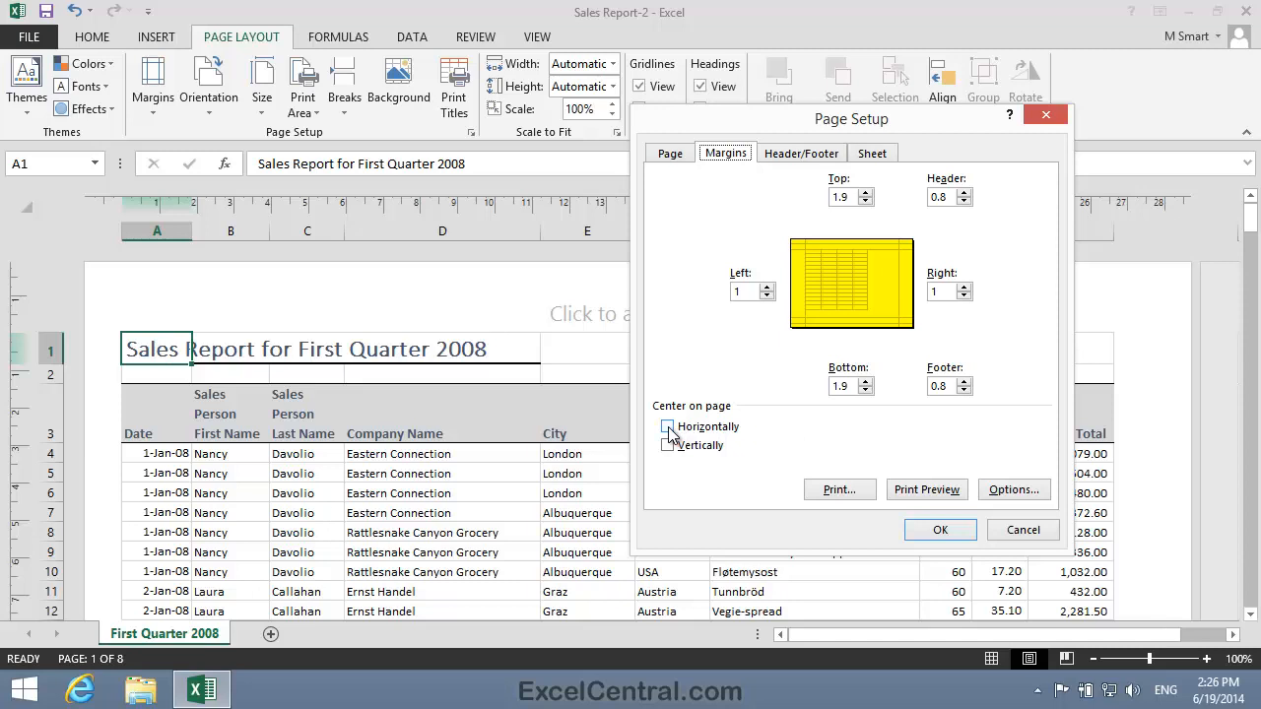
left_click(667, 426)
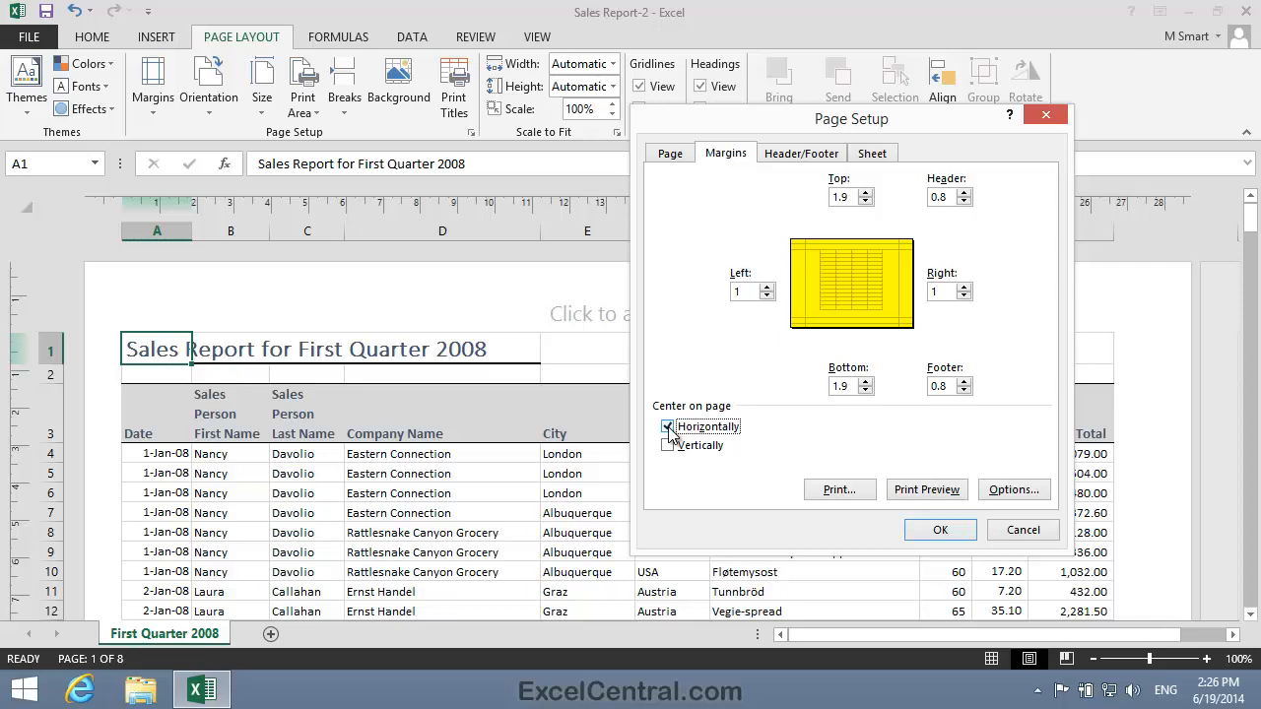
left_click(668, 425)
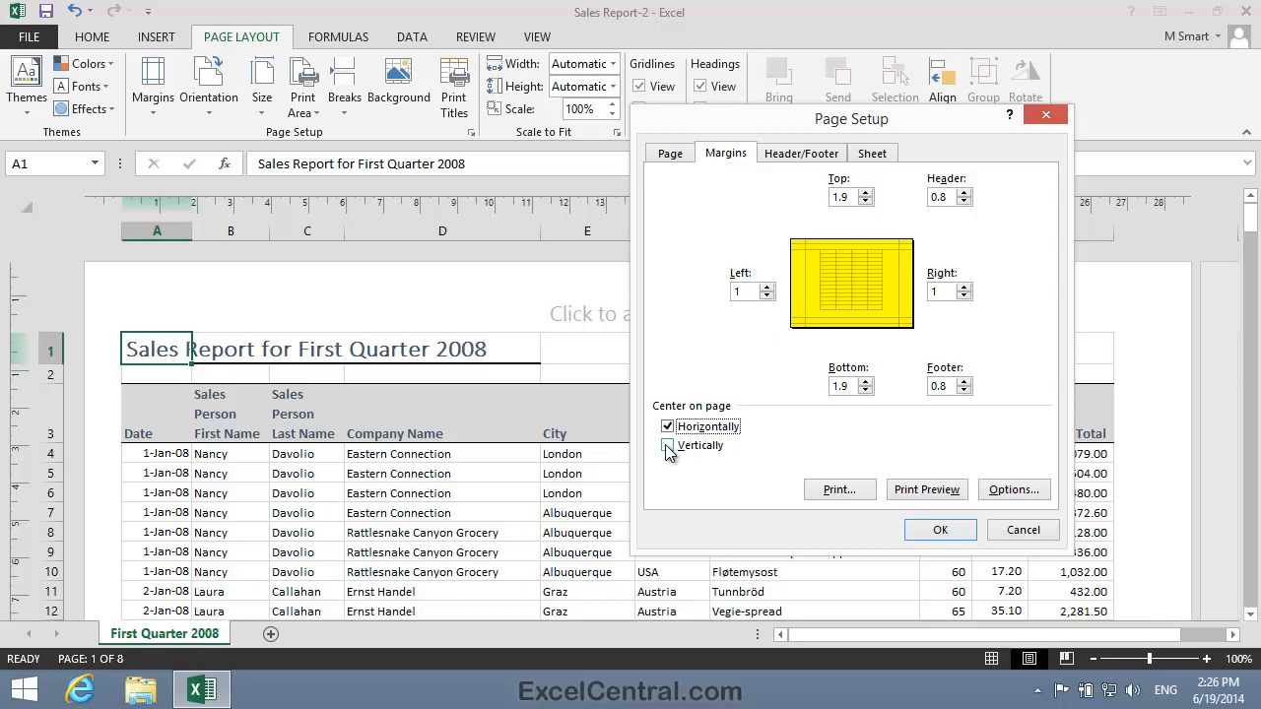
left_click(668, 446)
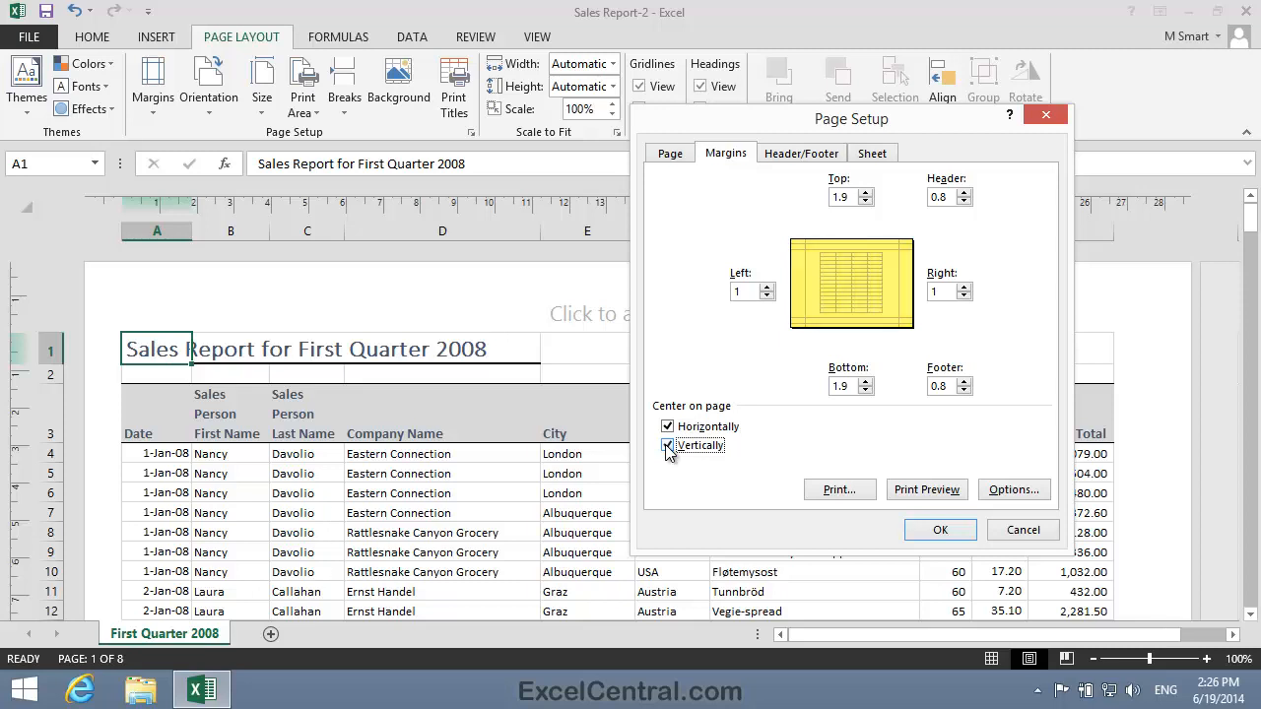
left_click(668, 446)
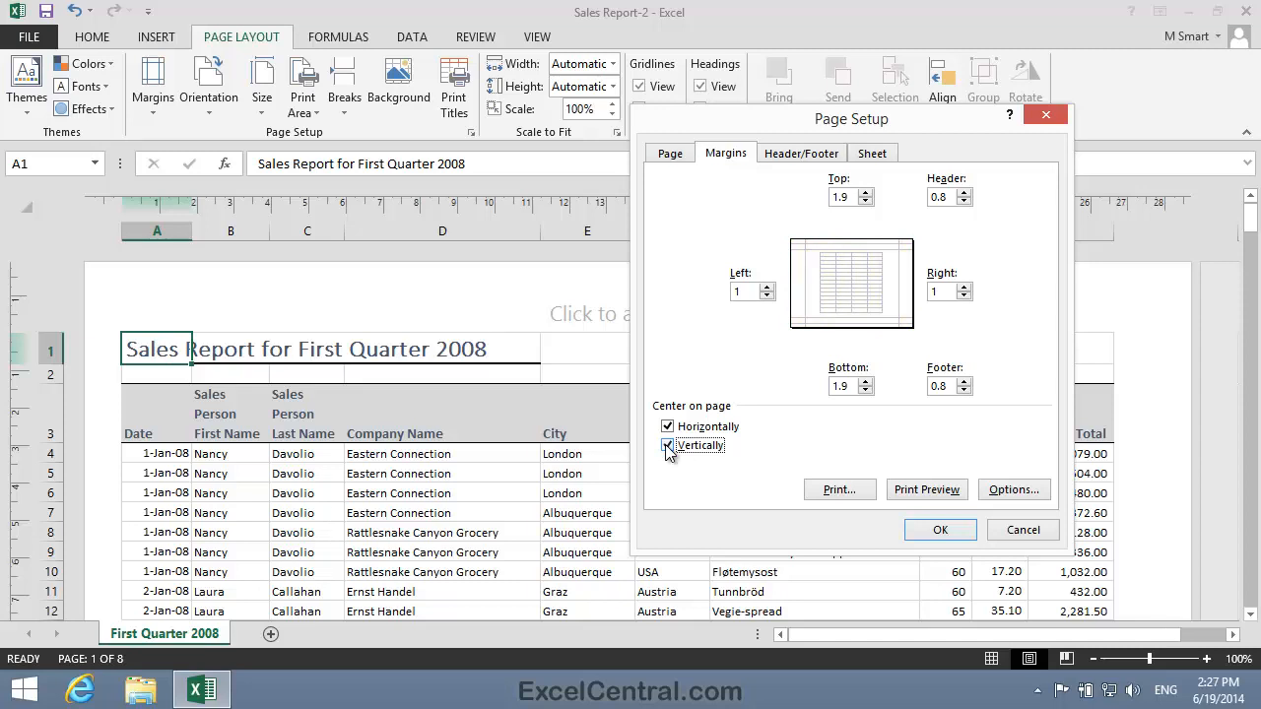
left_click(668, 445)
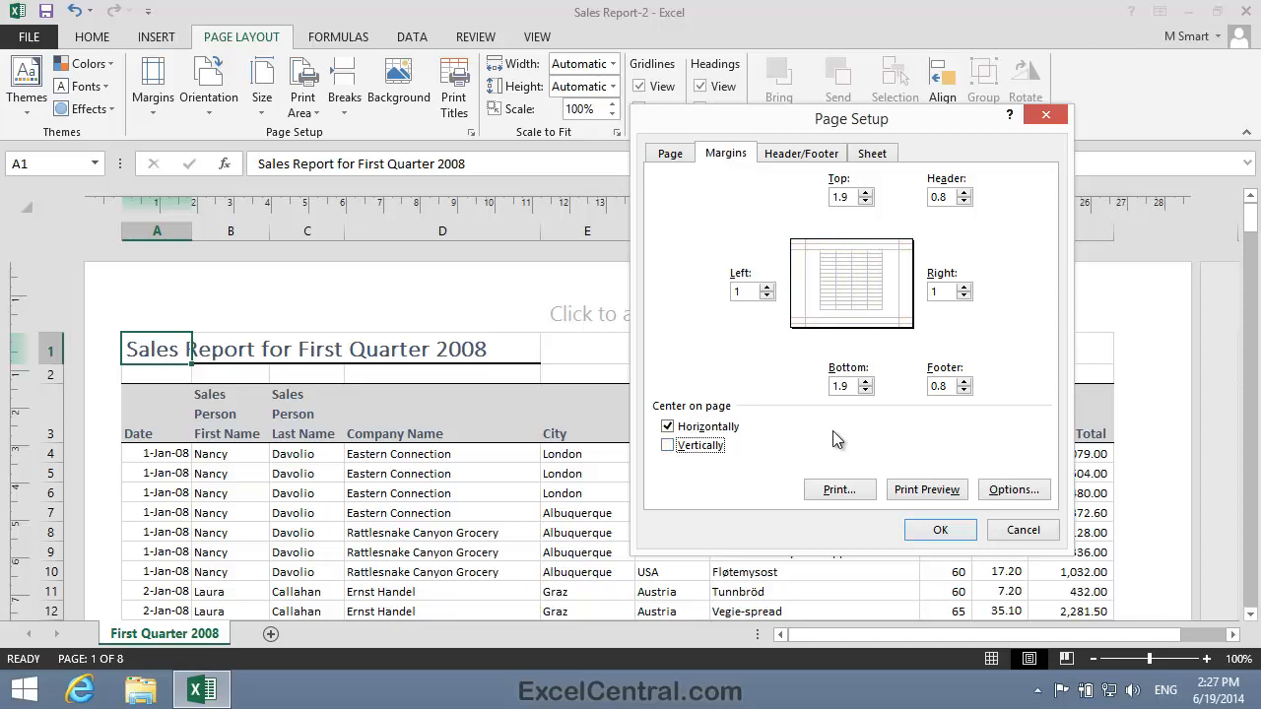
mouse_move(940, 530)
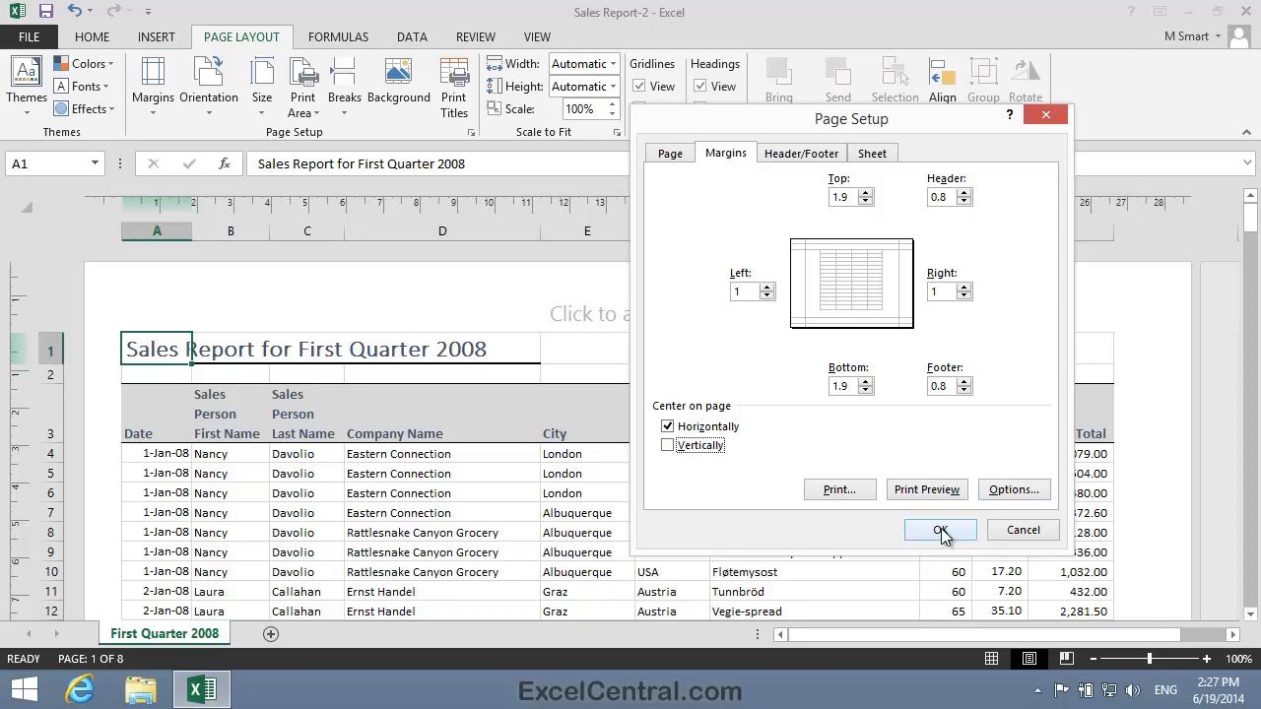
left_click(940, 530)
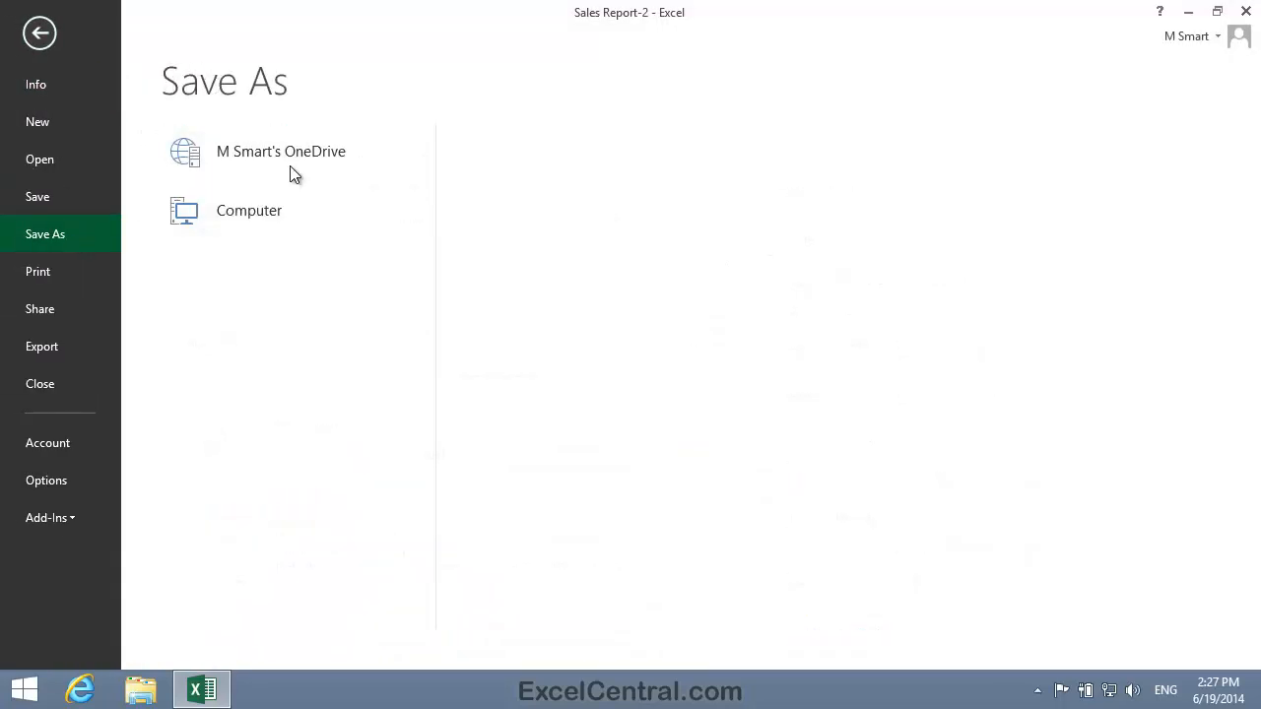
- Save the workbook as Sales Report-3 in the folder containing Session 7
left_click(248, 210)
type("Sales Report-3")
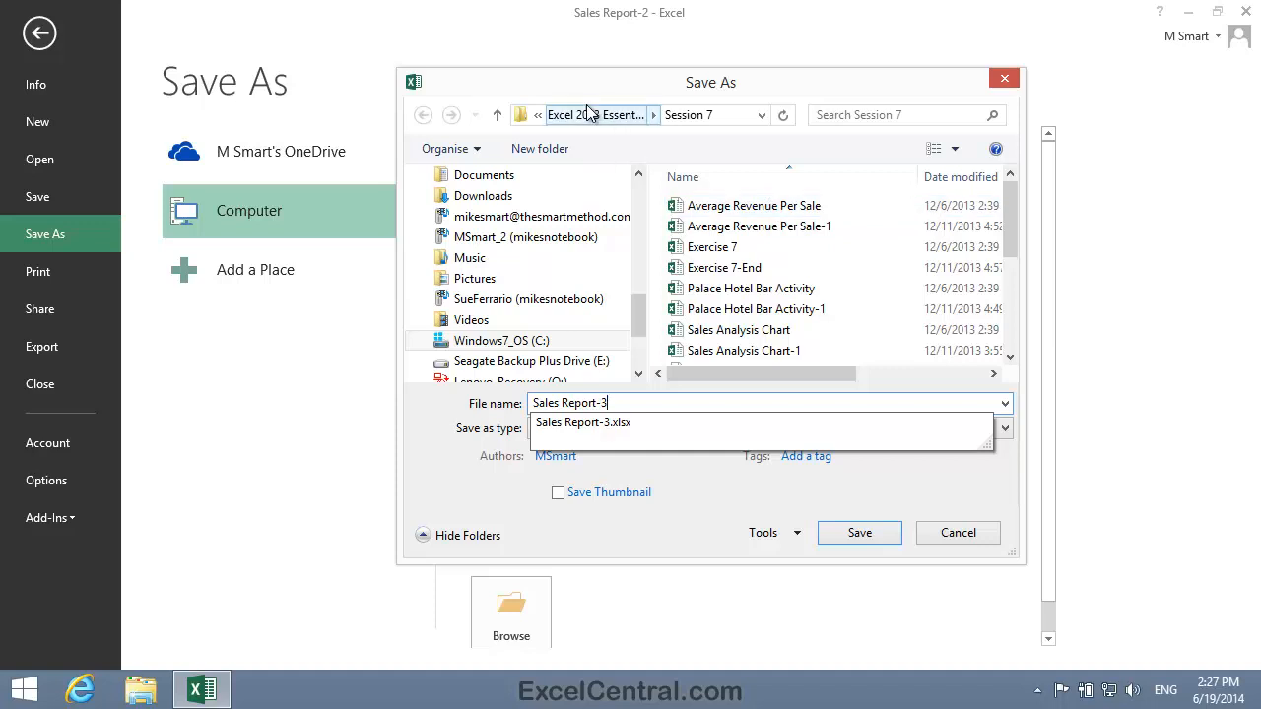
left_click(601, 115)
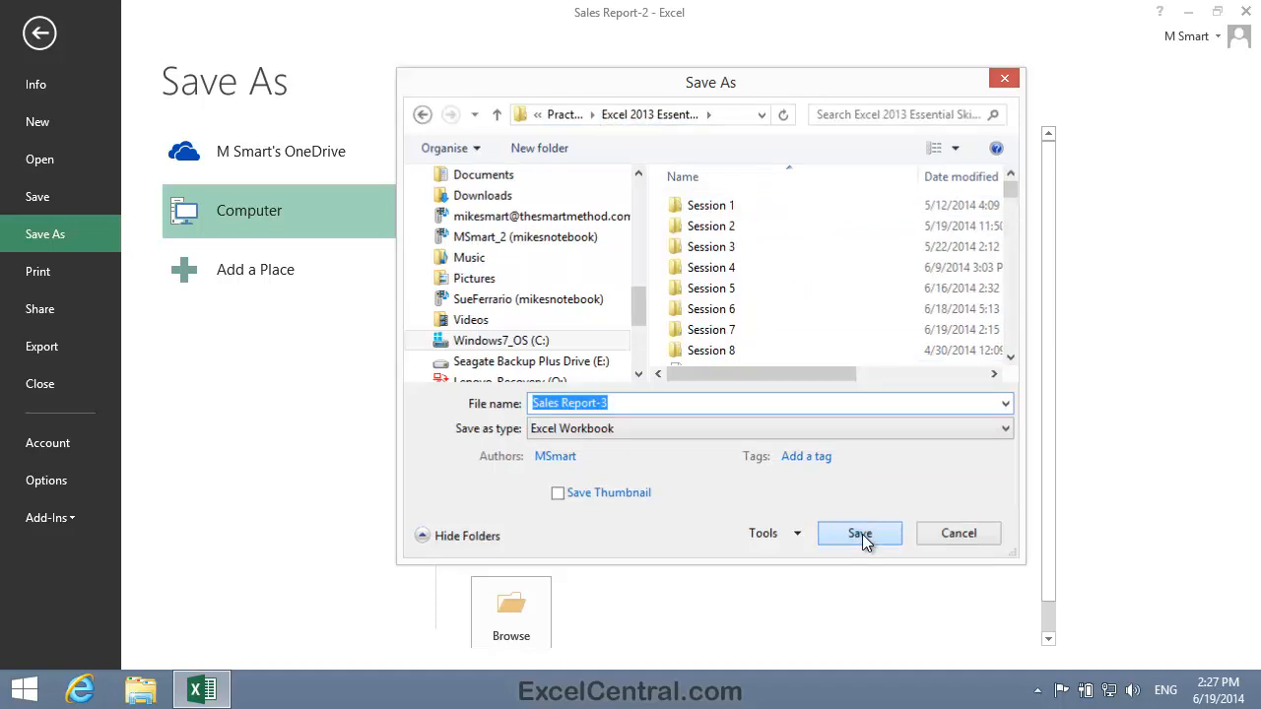
left_click(858, 533)
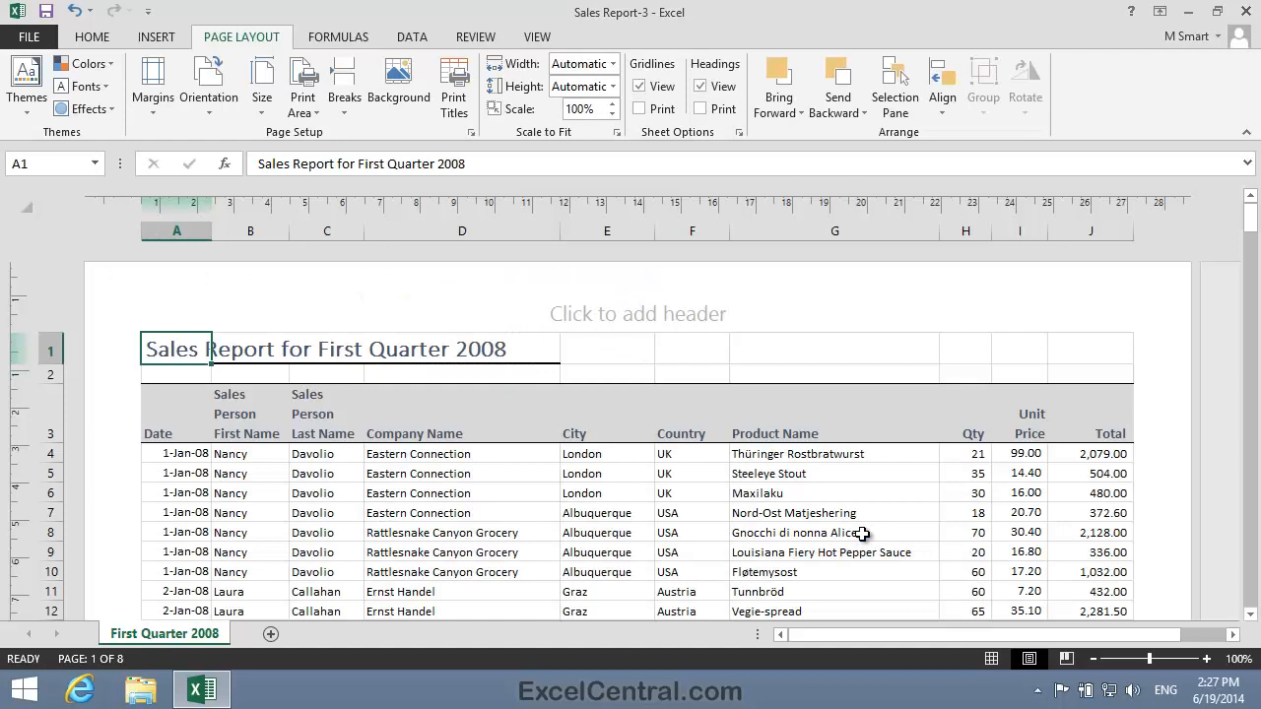